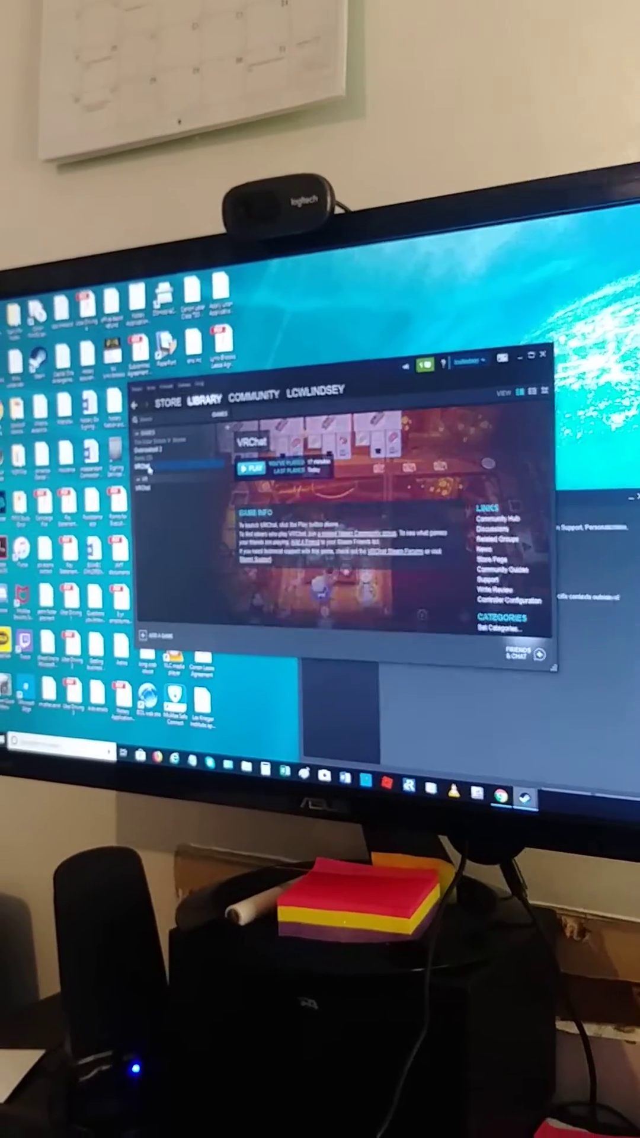
Launch VRChat from its Steam library page, confirming the launch mode in the prompt.
click(254, 468)
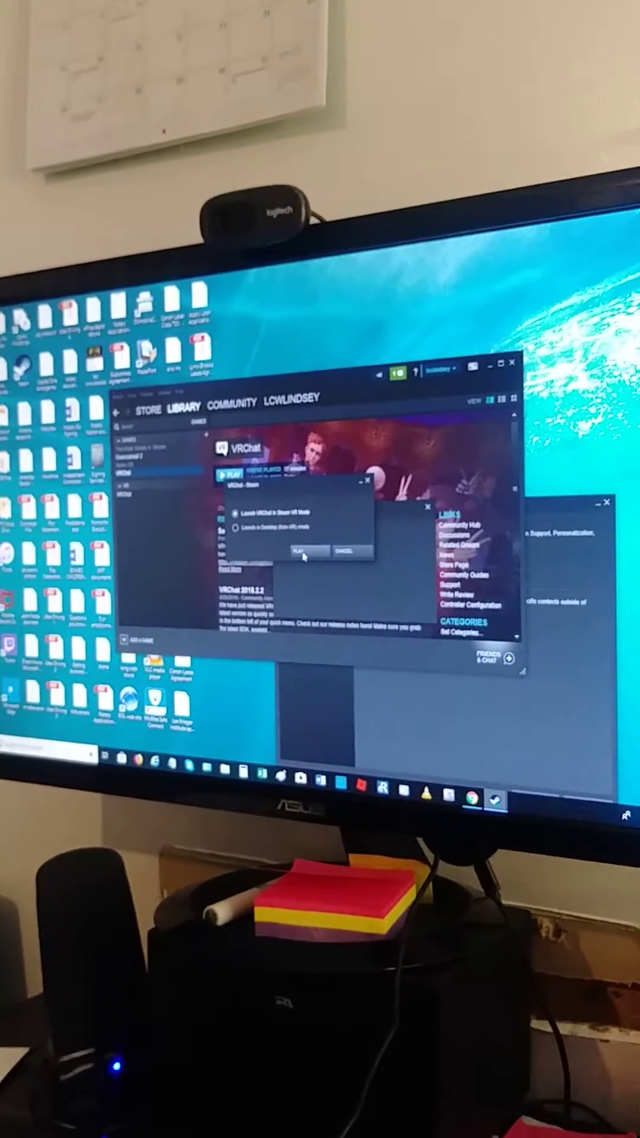
click(304, 550)
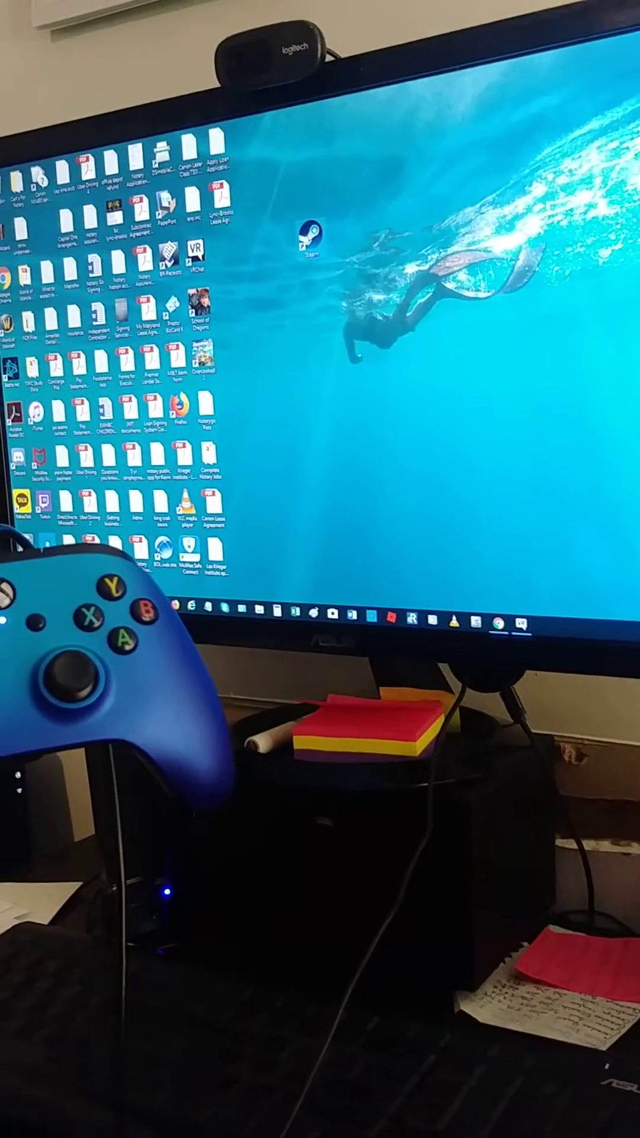
Reopen Steam from its desktop shortcut to show VRChat's library page as running.
double_click(312, 235)
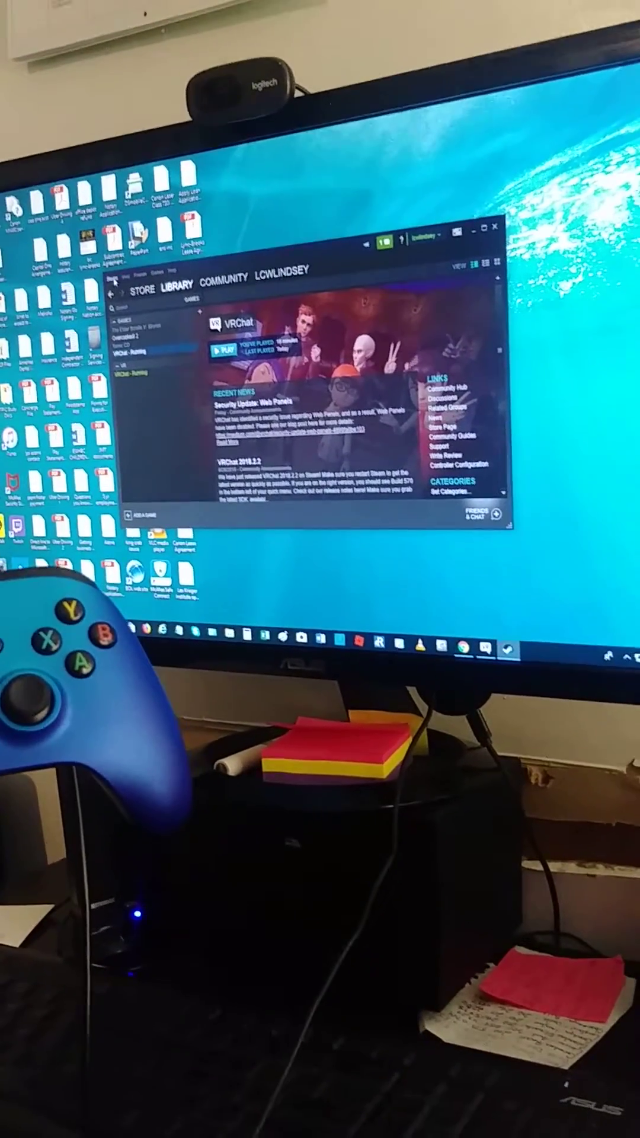